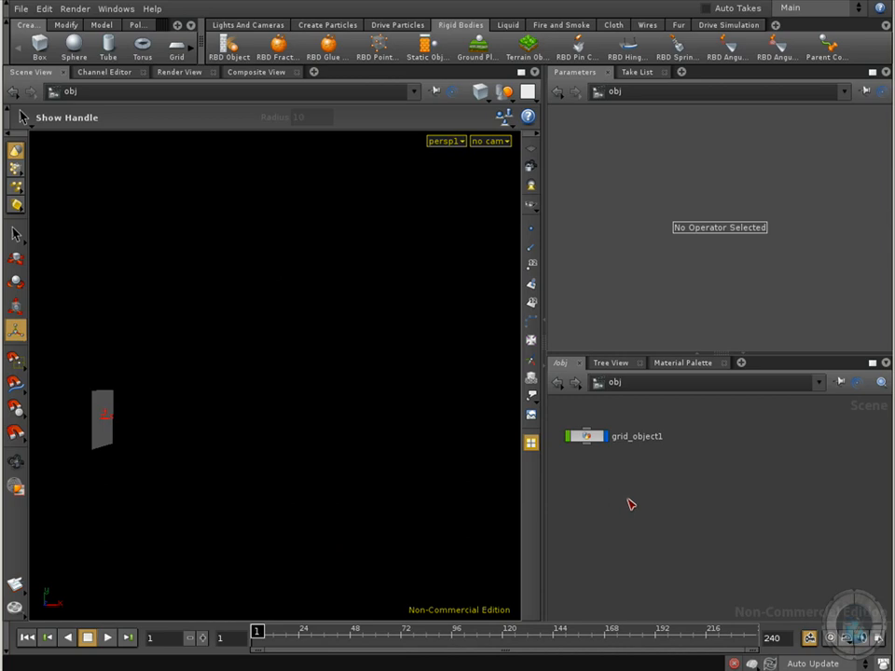
mouse_move(526, 488)
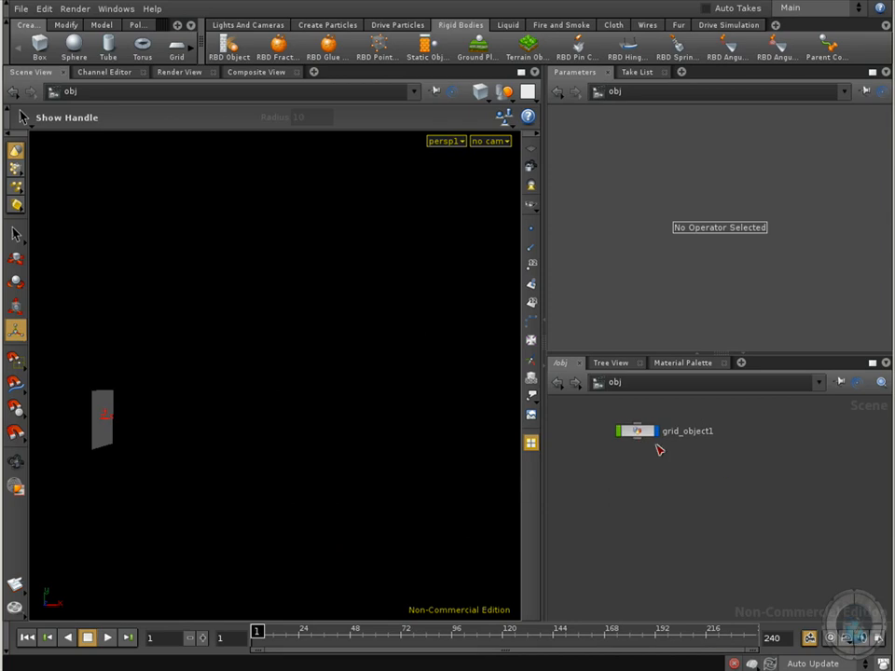
mouse_move(641, 471)
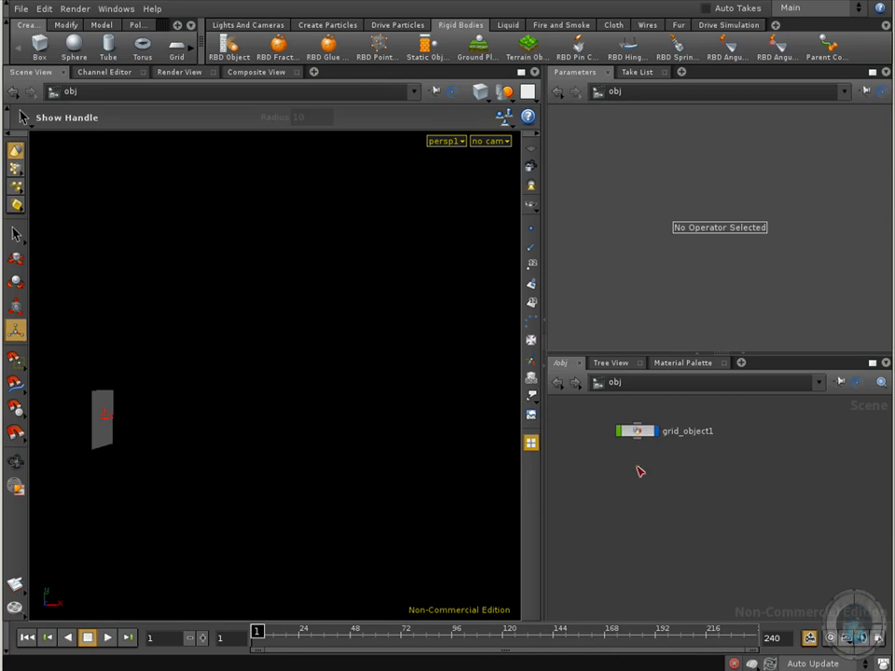
Step: Emit particles from the grid via Source from Geometry on the Create Particles shelf
left_click(328, 26)
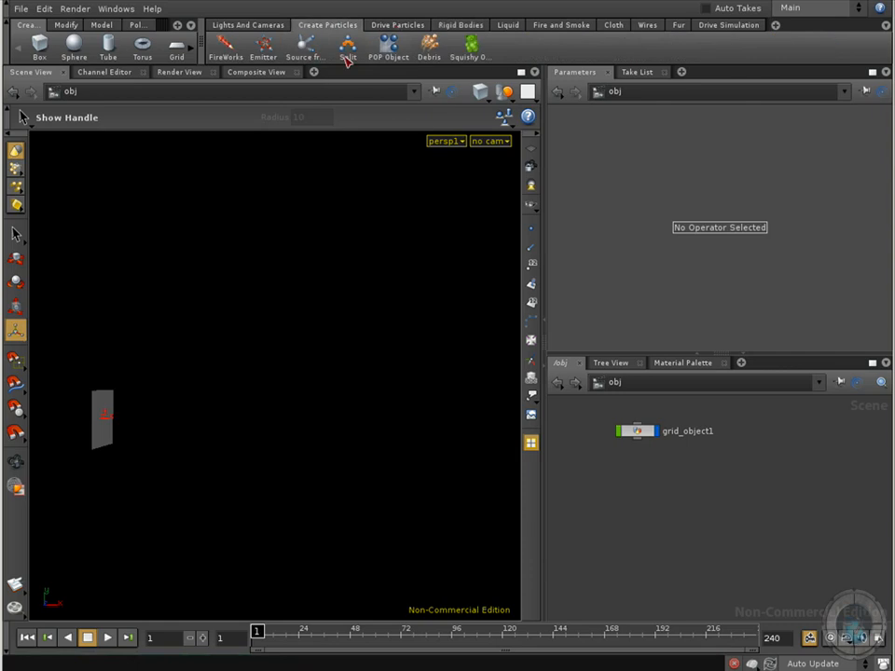
left_click(305, 45)
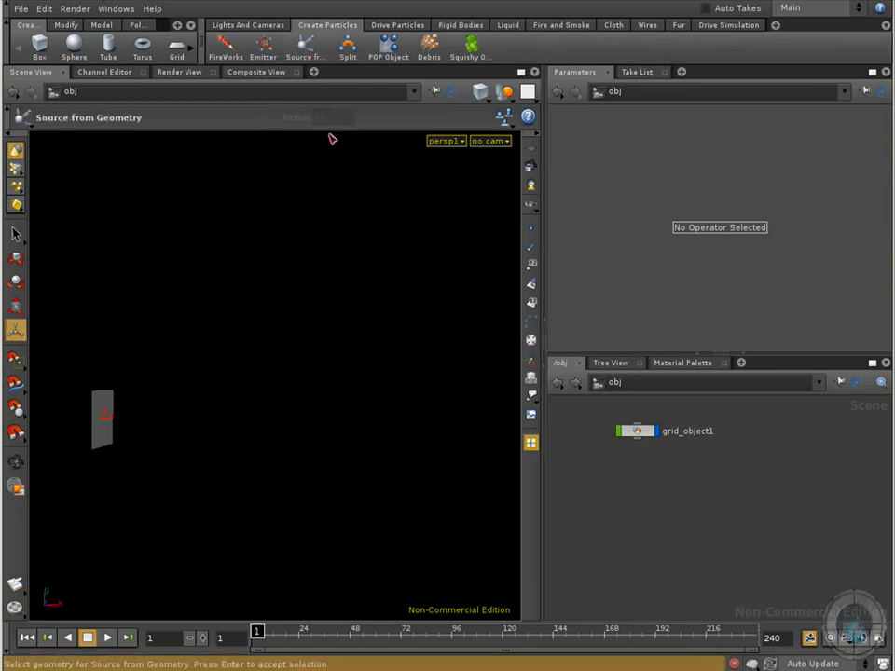
left_click(102, 417)
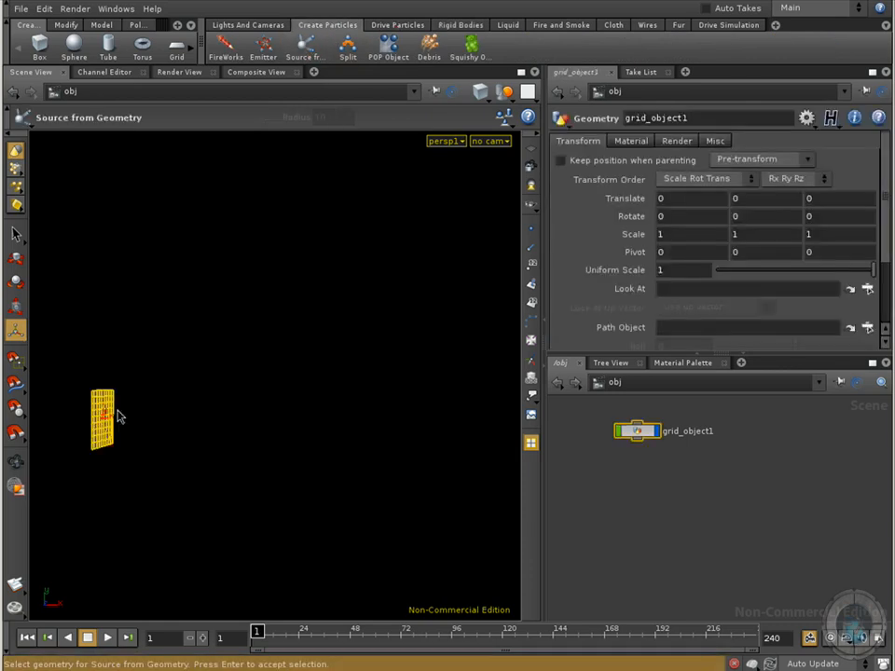
key("Return")
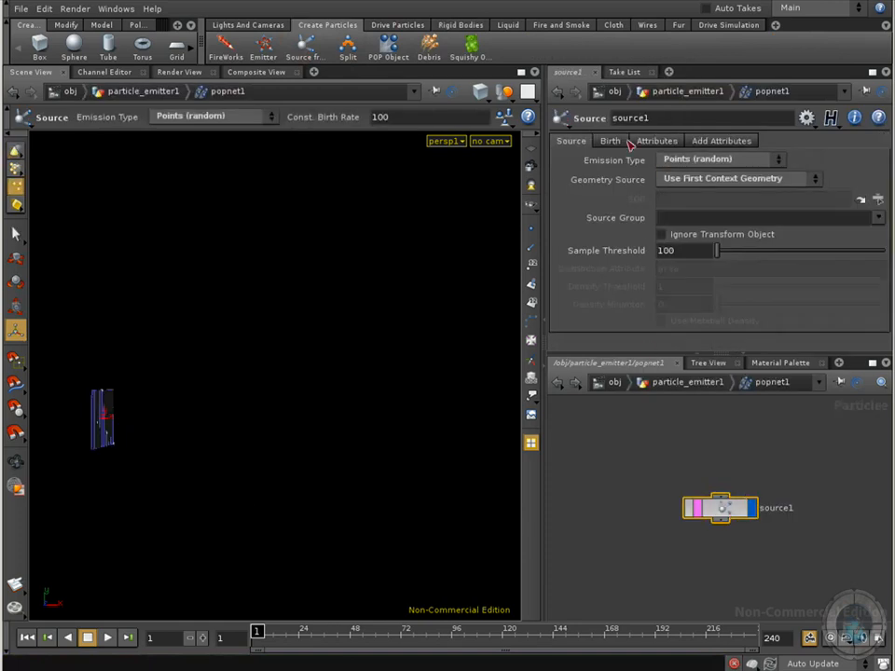
Step: Set source1's particle velocity attribute to 10, 0, 0
left_click(656, 140)
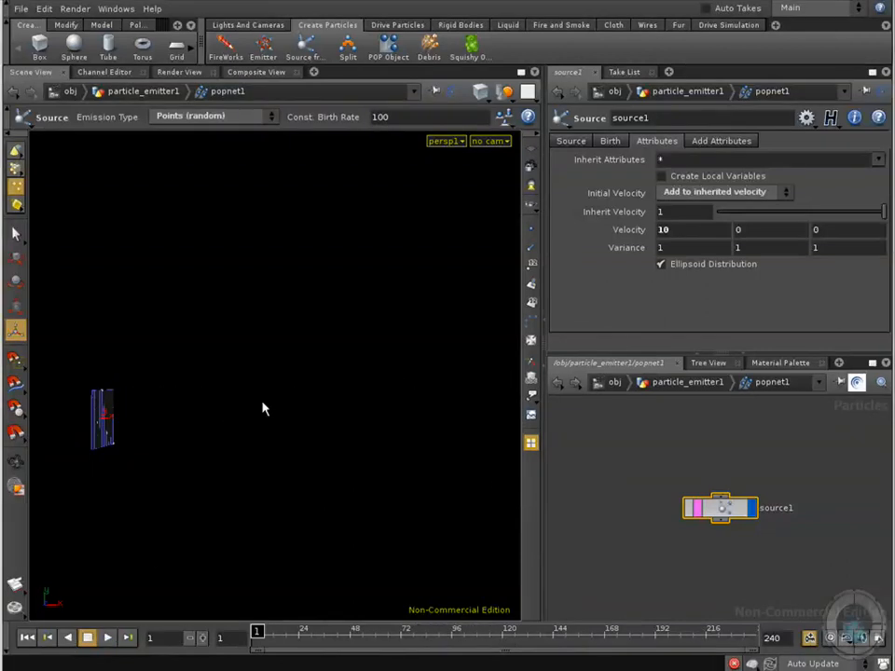
mouse_move(158, 395)
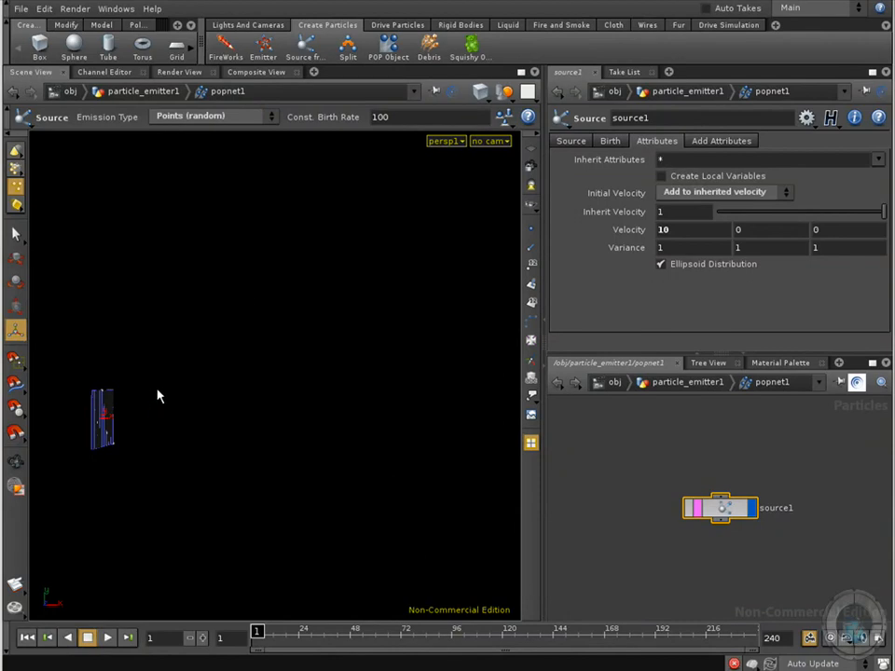
mouse_move(140, 459)
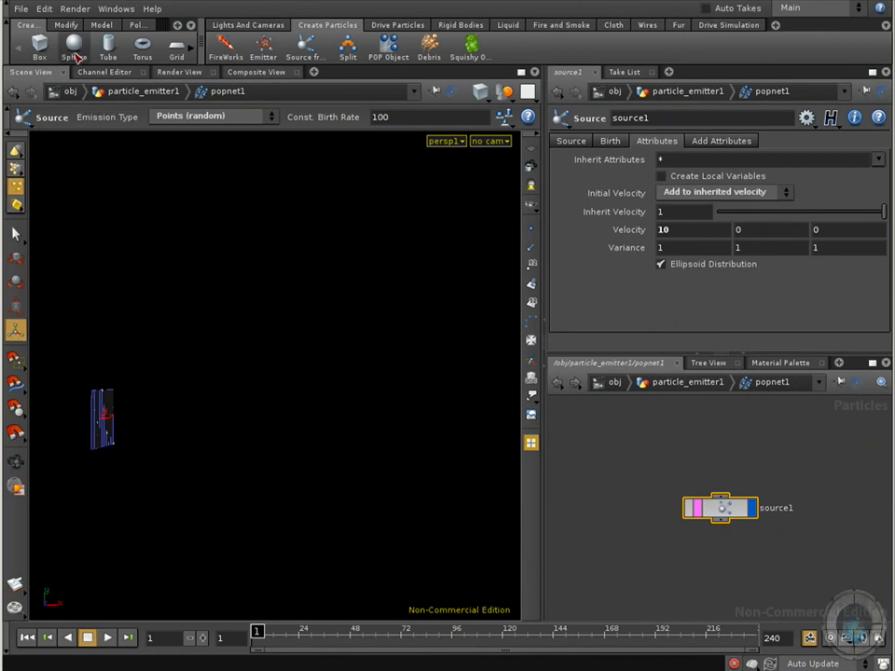
Step: Add a sphere translated 12.9348 along X and scaled to 4.5
left_click(75, 44)
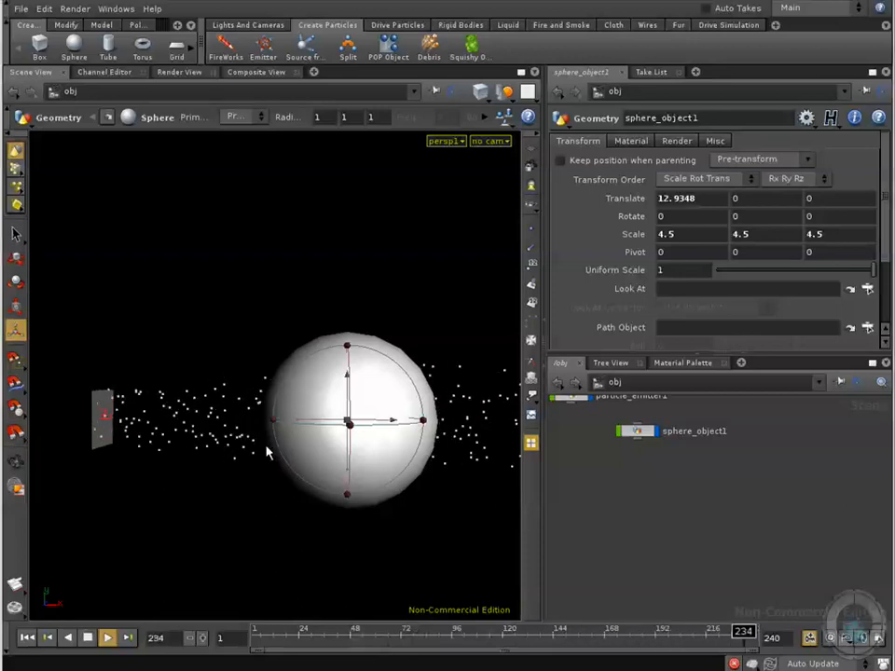
left_click(361, 630)
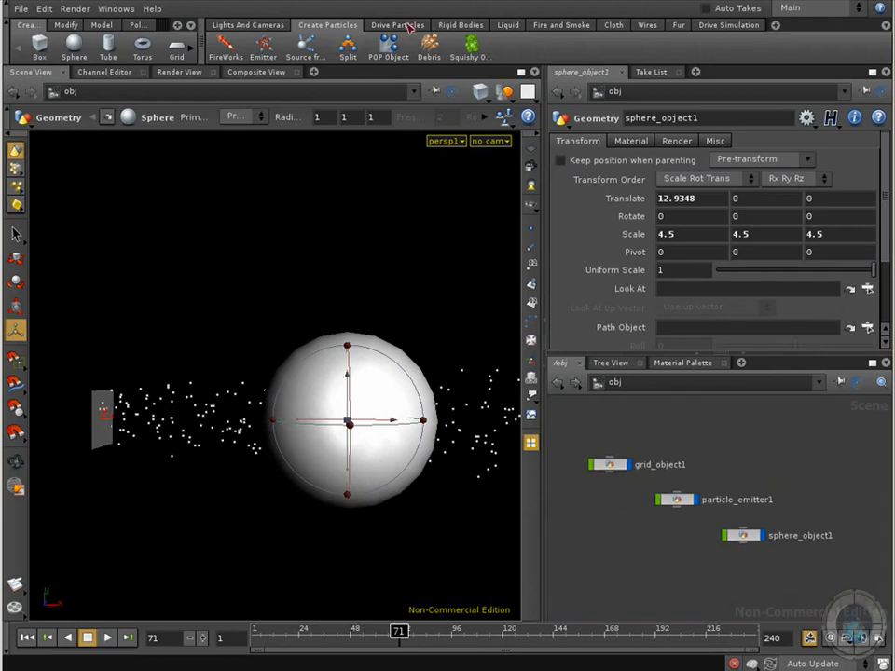
Step: Show the Rigid Bodies shelf tools
left_click(459, 26)
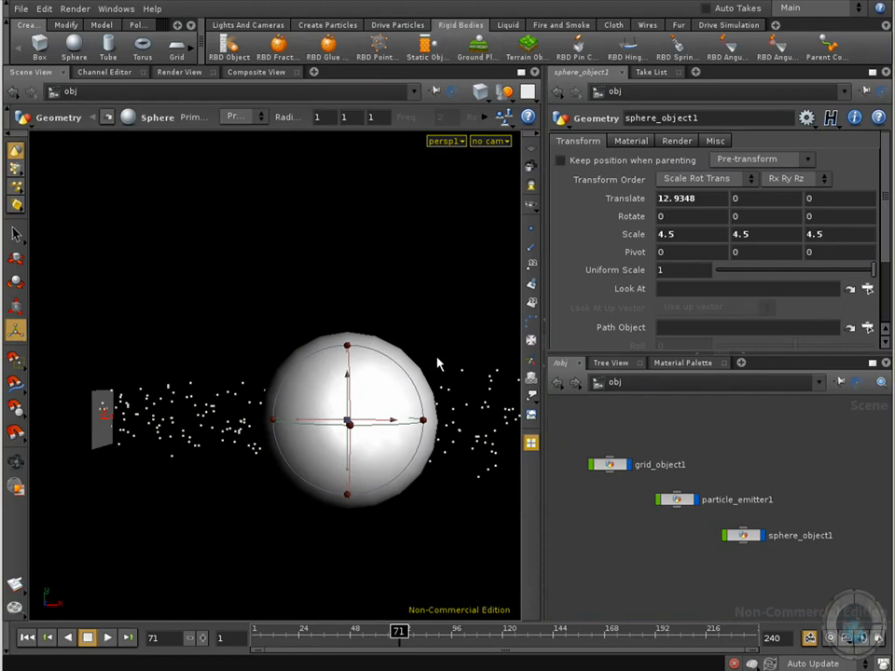
mouse_move(382, 383)
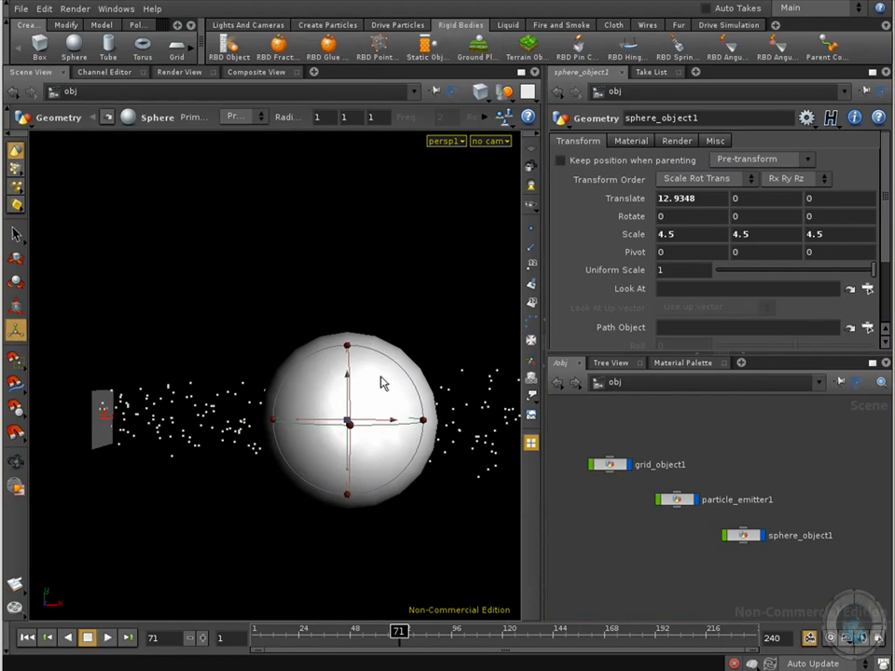
mouse_move(373, 440)
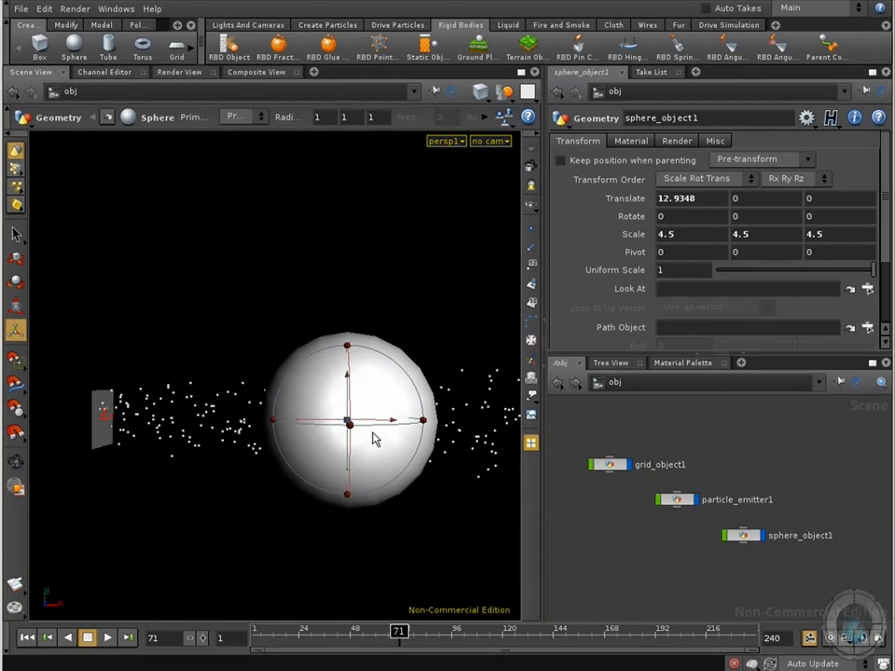
mouse_move(372, 354)
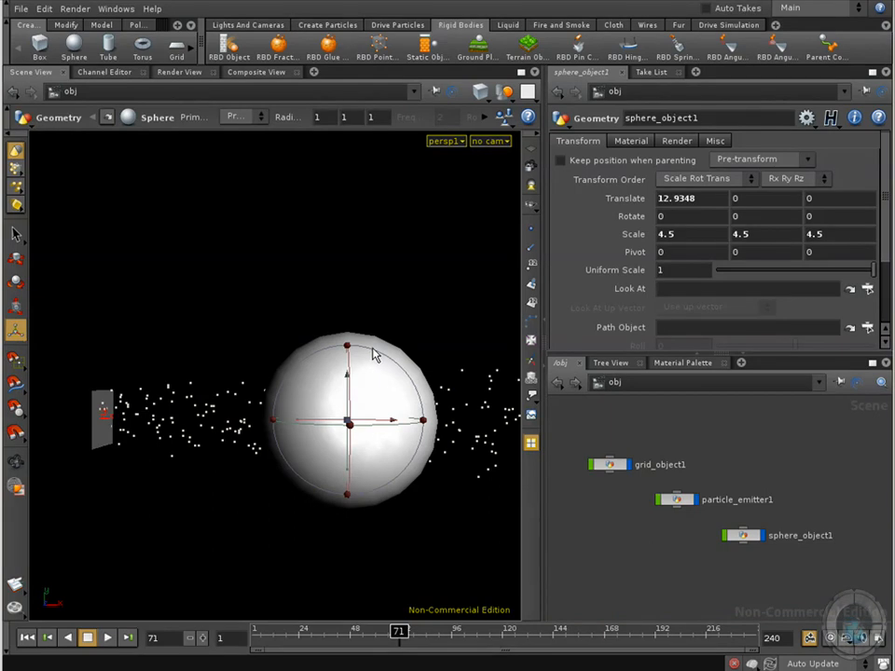
mouse_move(238, 54)
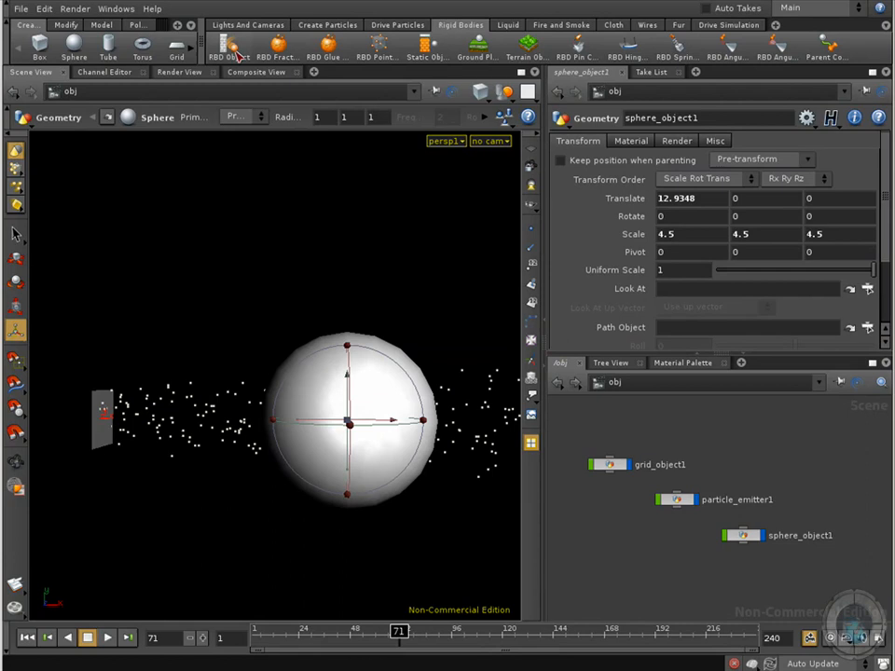
mouse_move(287, 231)
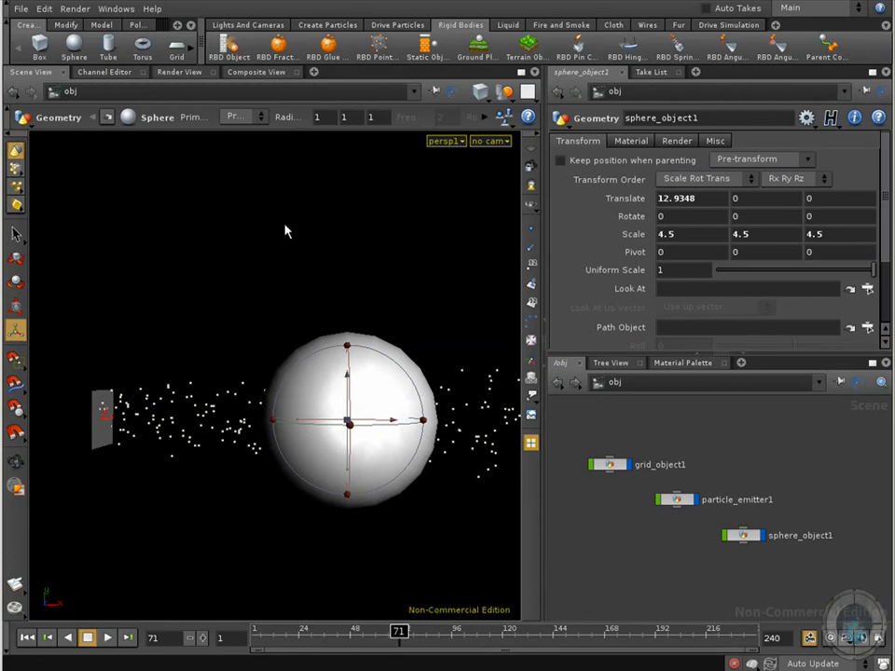
mouse_move(318, 436)
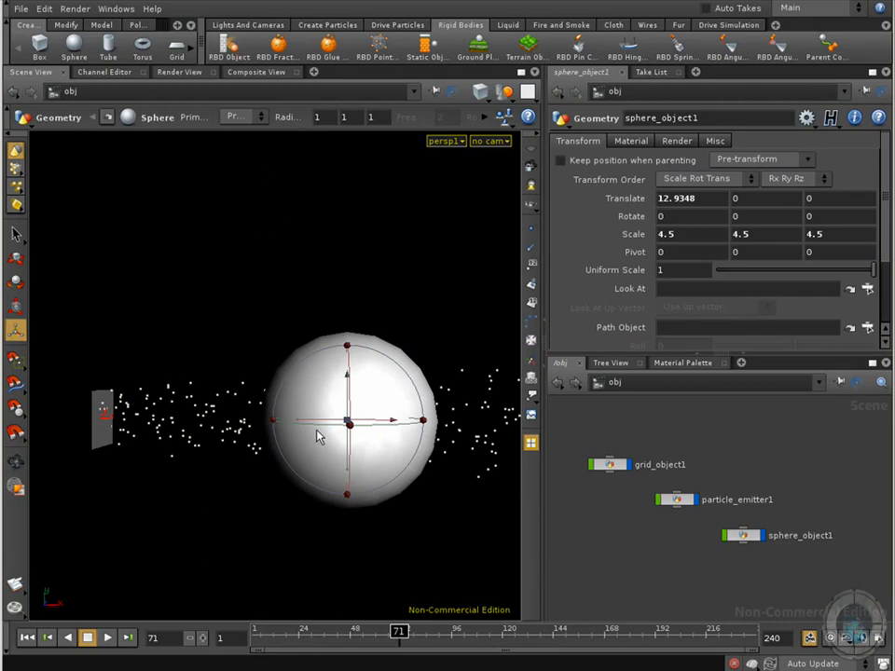
mouse_move(287, 456)
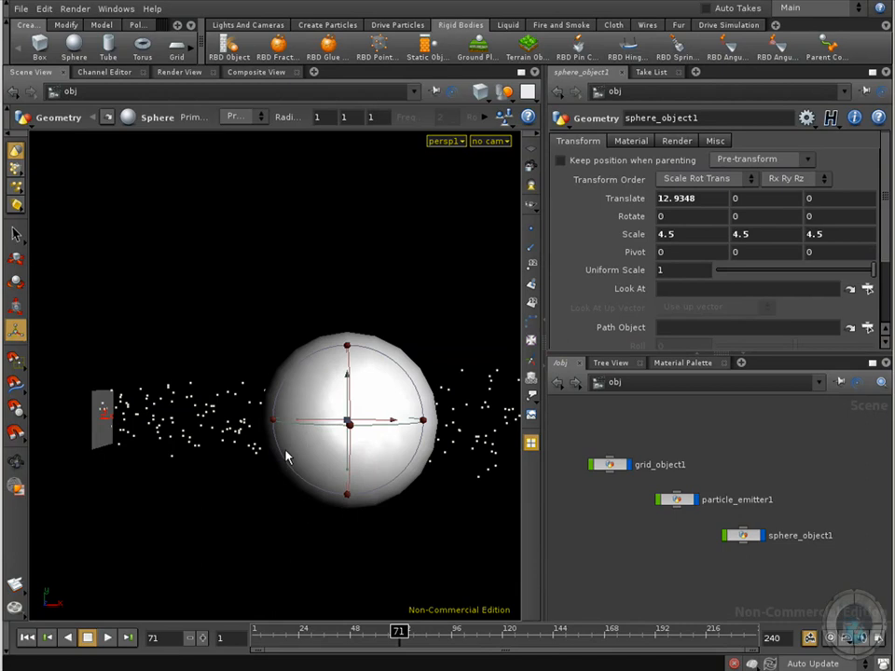
mouse_move(283, 458)
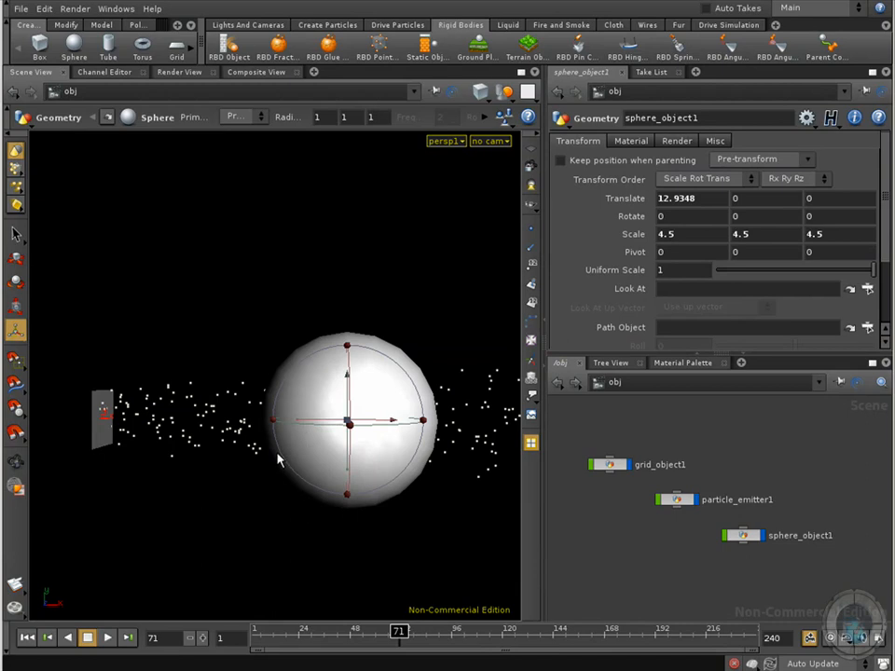
mouse_move(313, 432)
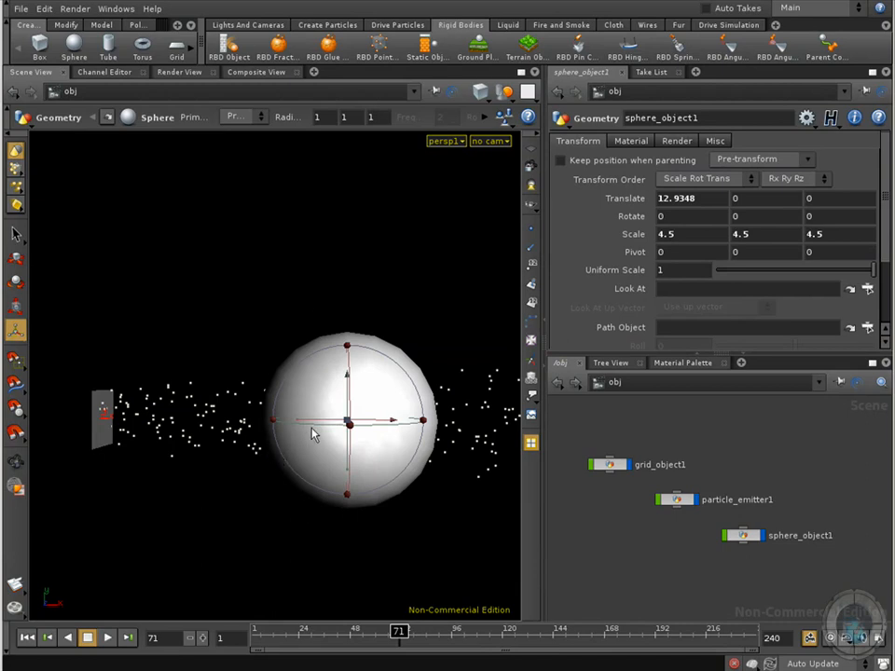
mouse_move(440, 65)
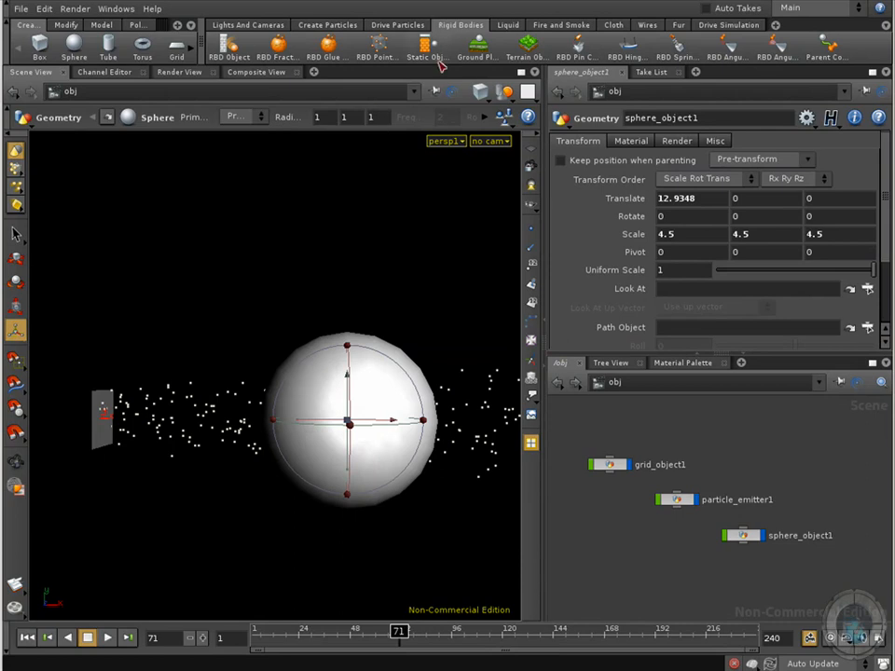
Step: Make the sphere a Static Object, creating an AutoDopNetwork
left_click(425, 47)
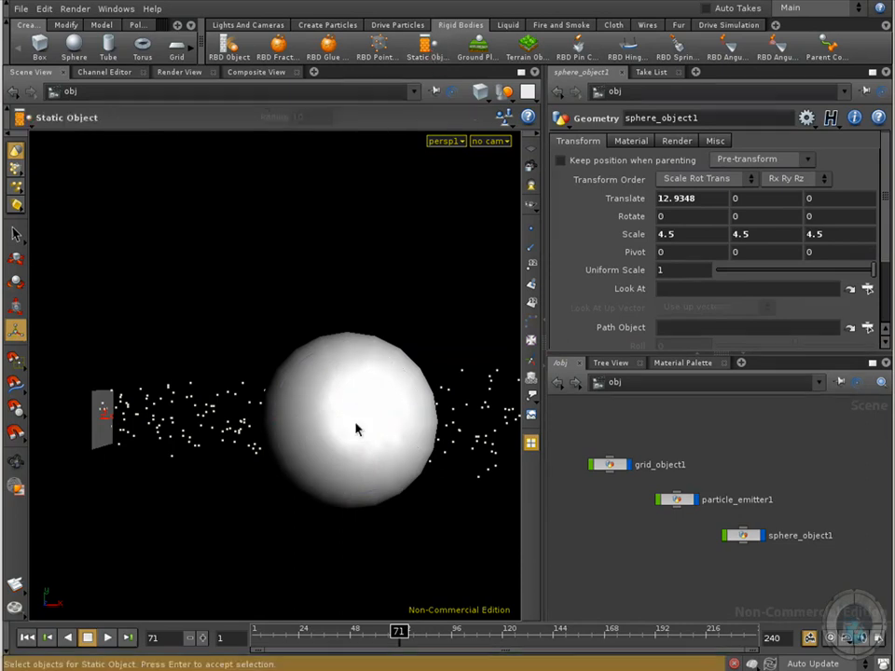
left_click(353, 419)
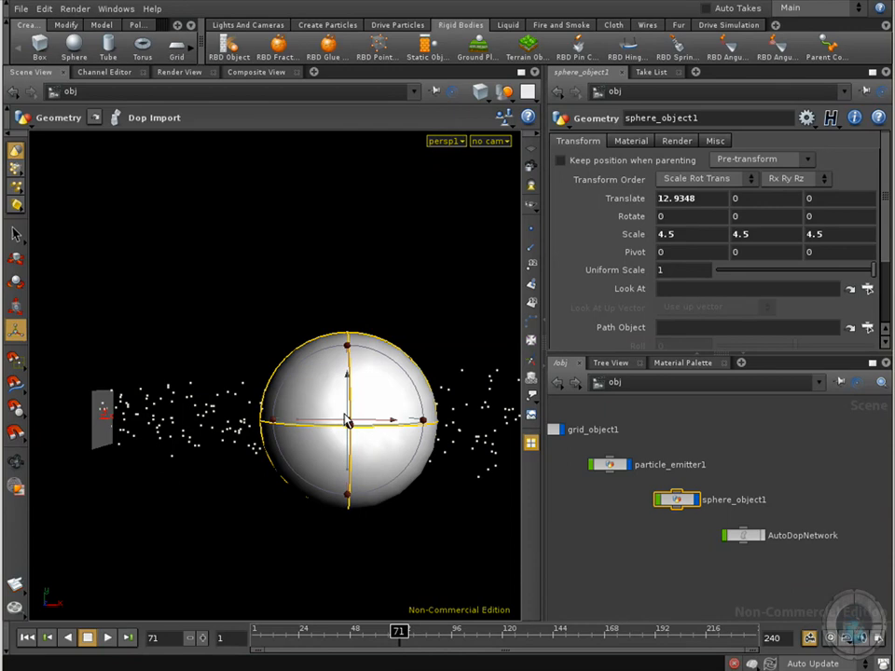
mouse_move(369, 513)
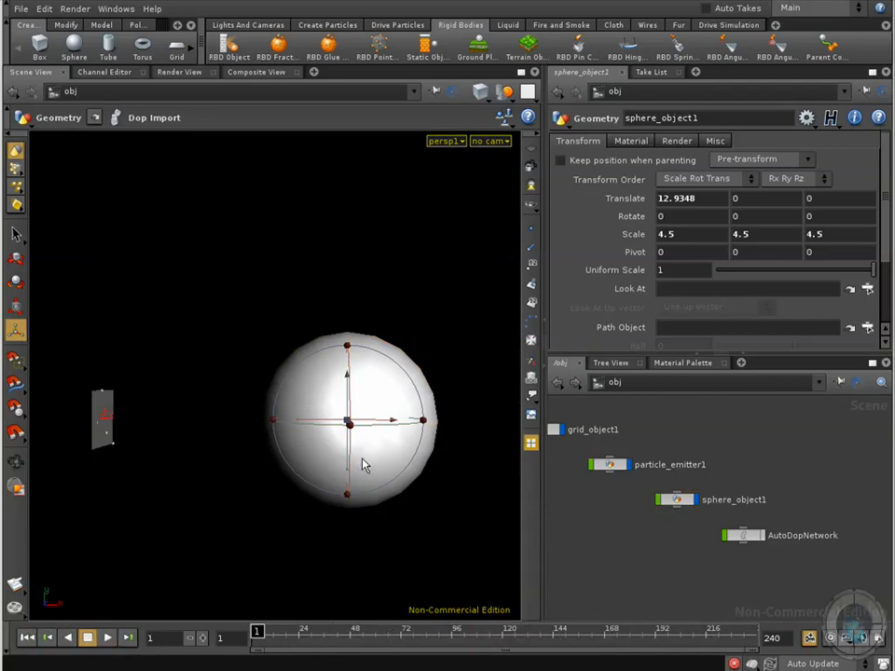
mouse_move(389, 496)
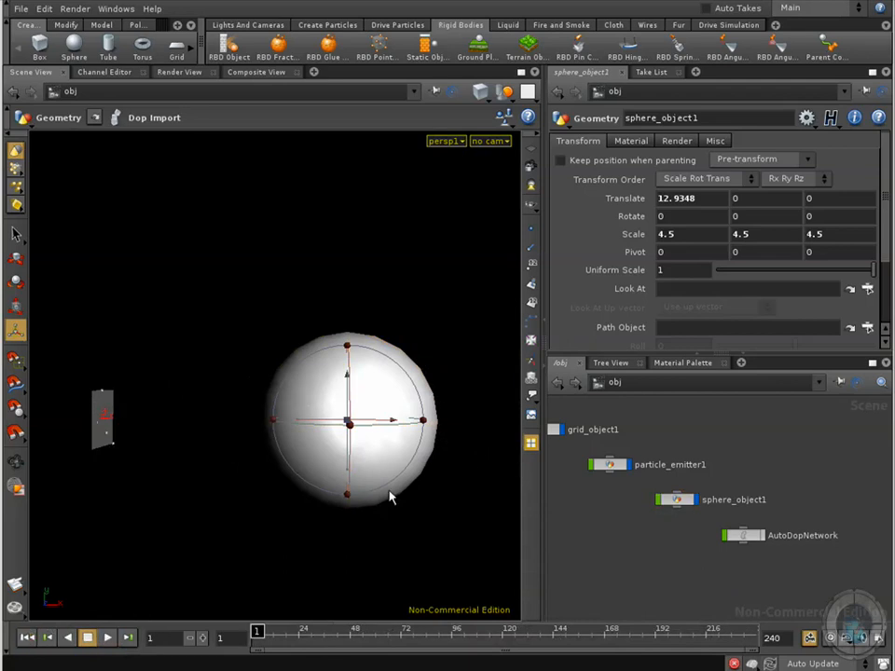
mouse_move(388, 474)
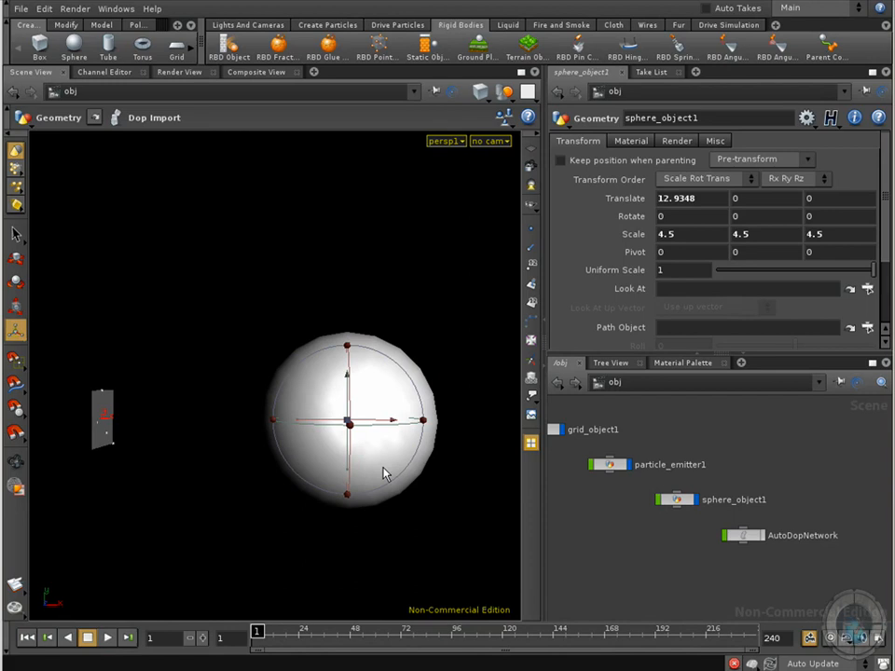
mouse_move(309, 433)
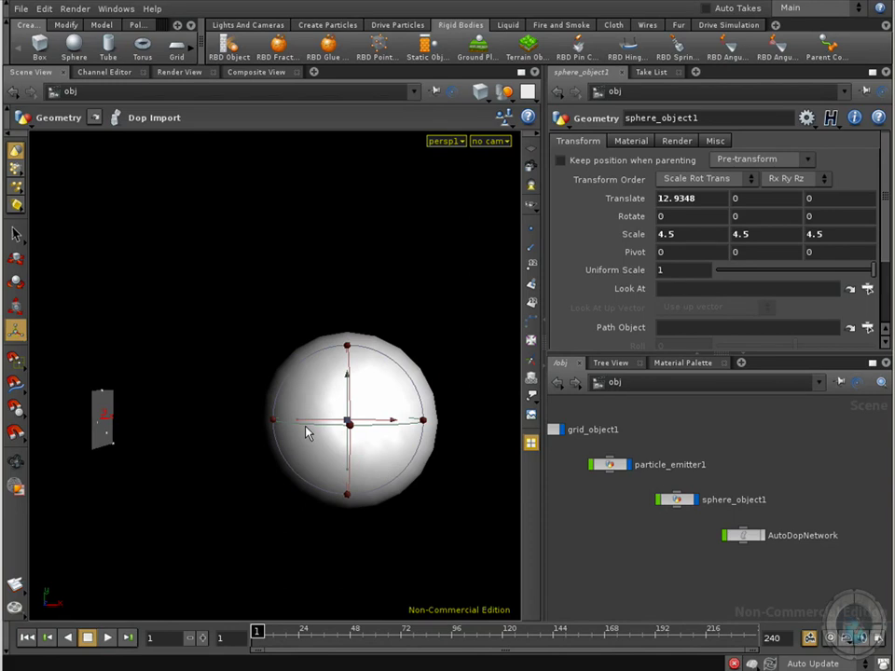
mouse_move(600, 481)
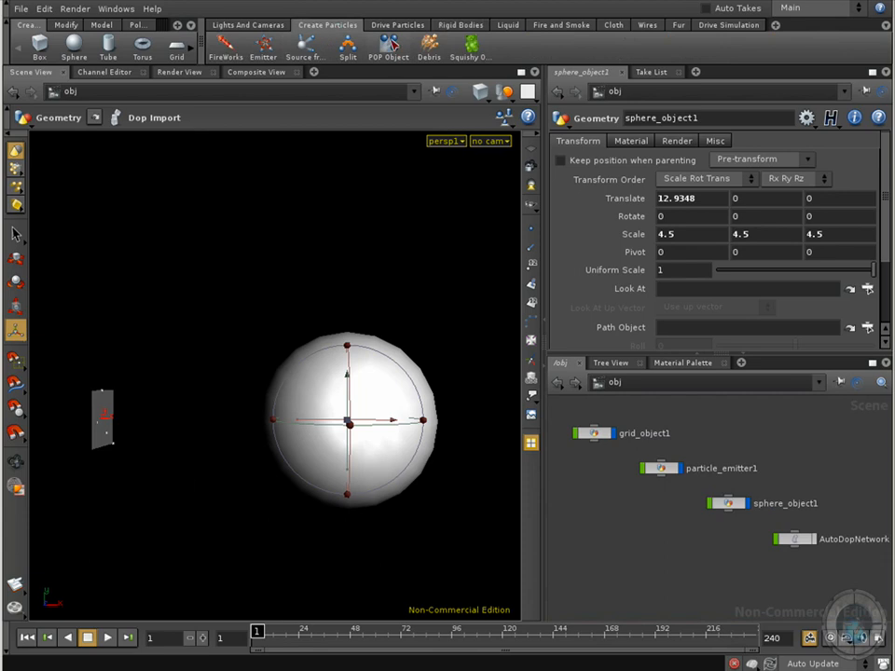
mouse_move(389, 49)
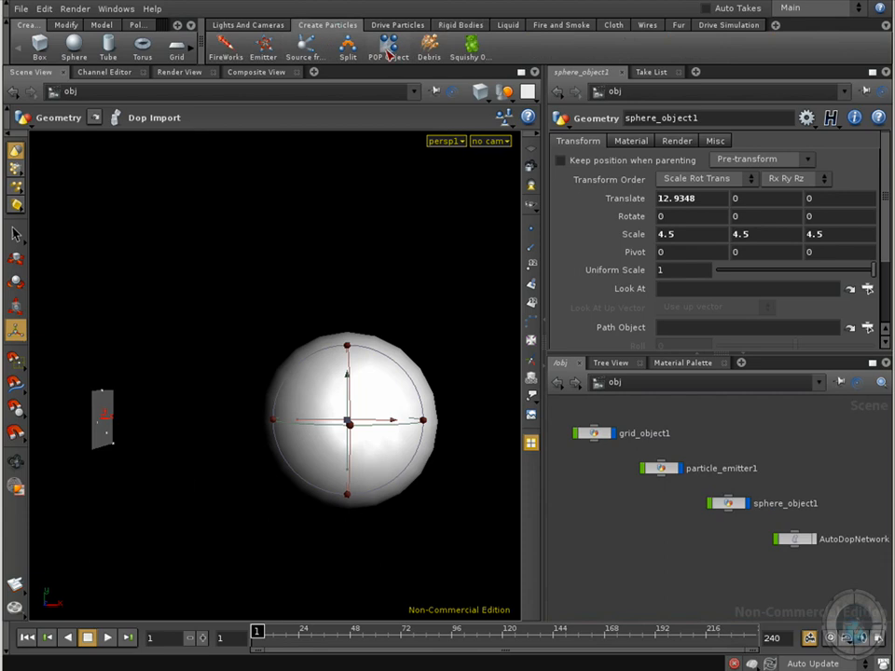
Step: Try POP Object on grid_object1 and dismiss the 'Particle network not selected' error
left_click(388, 45)
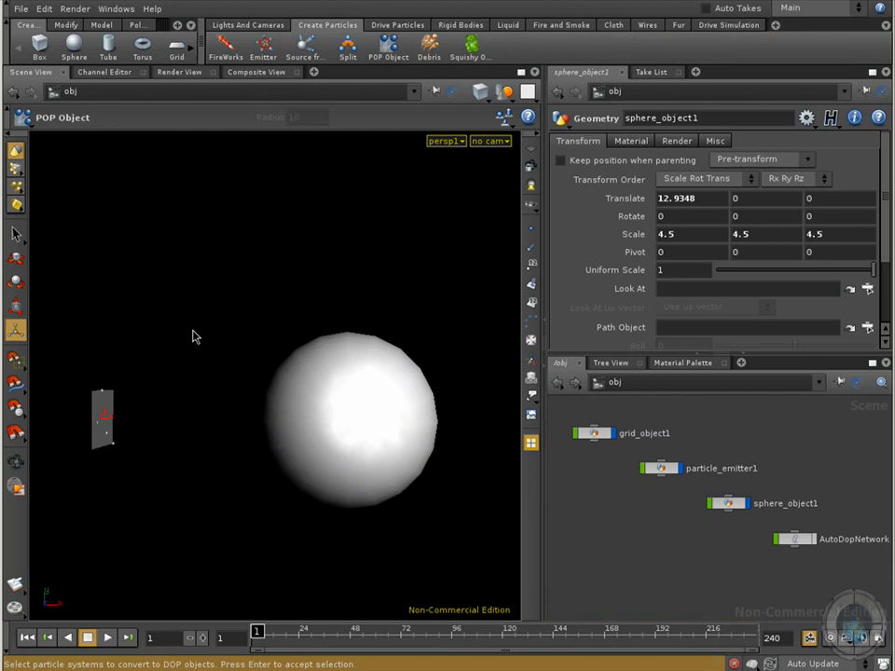
mouse_move(214, 317)
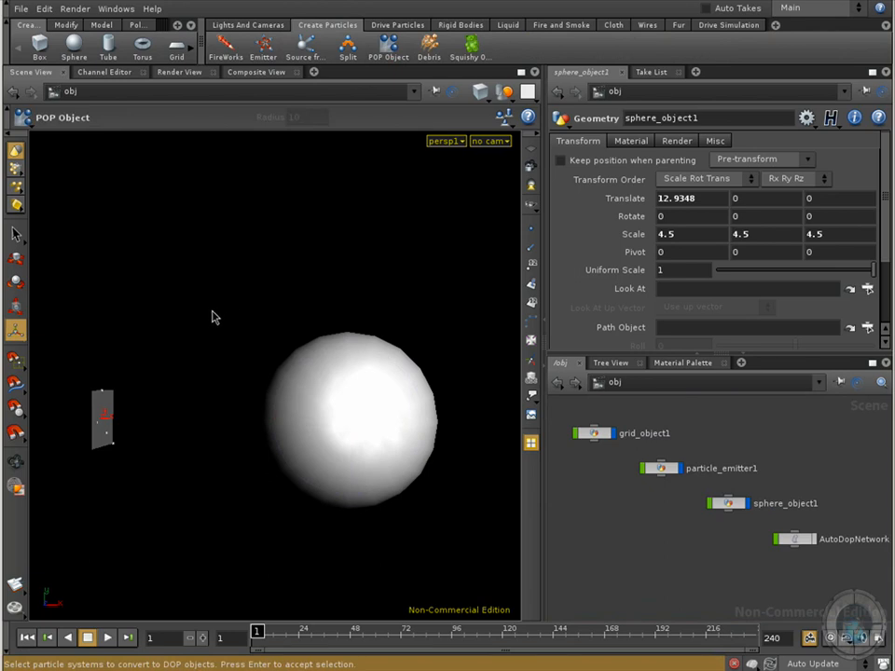
mouse_move(205, 317)
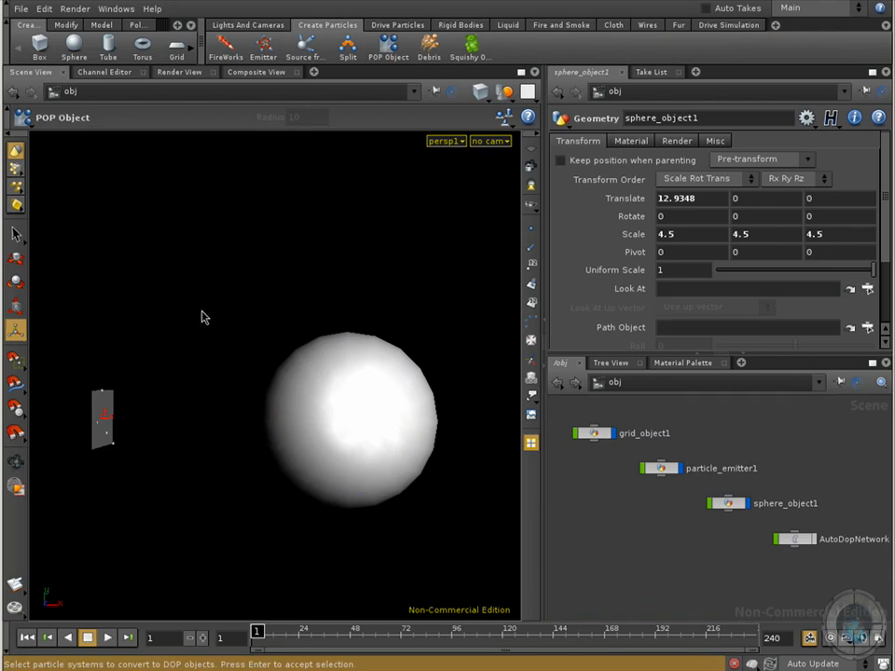
mouse_move(197, 320)
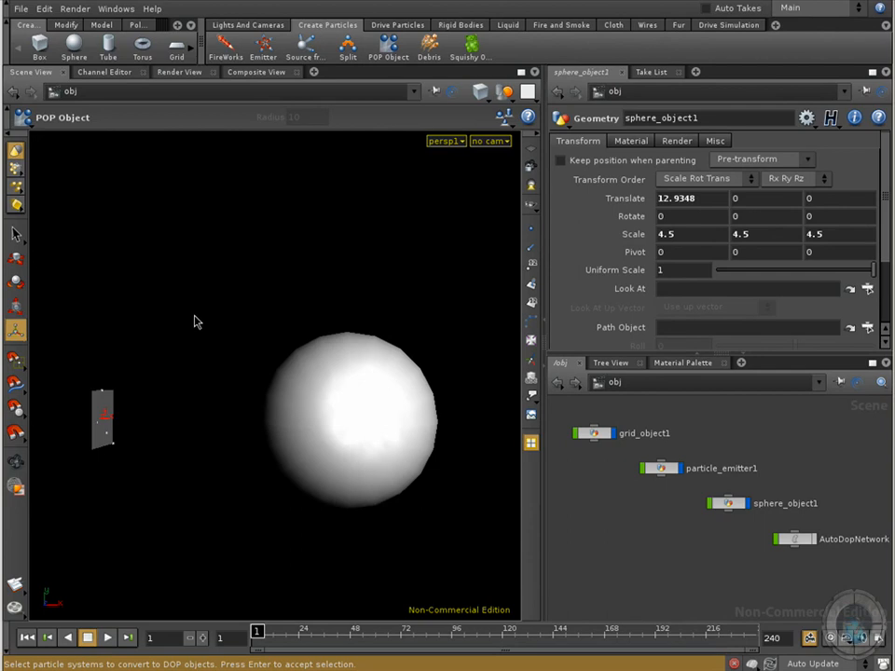
mouse_move(121, 395)
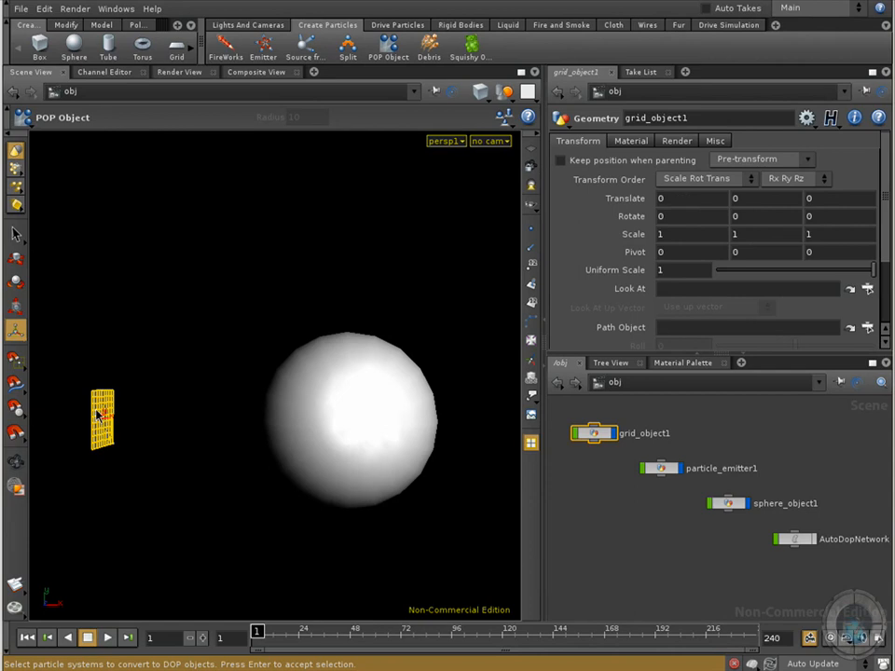
key("Return")
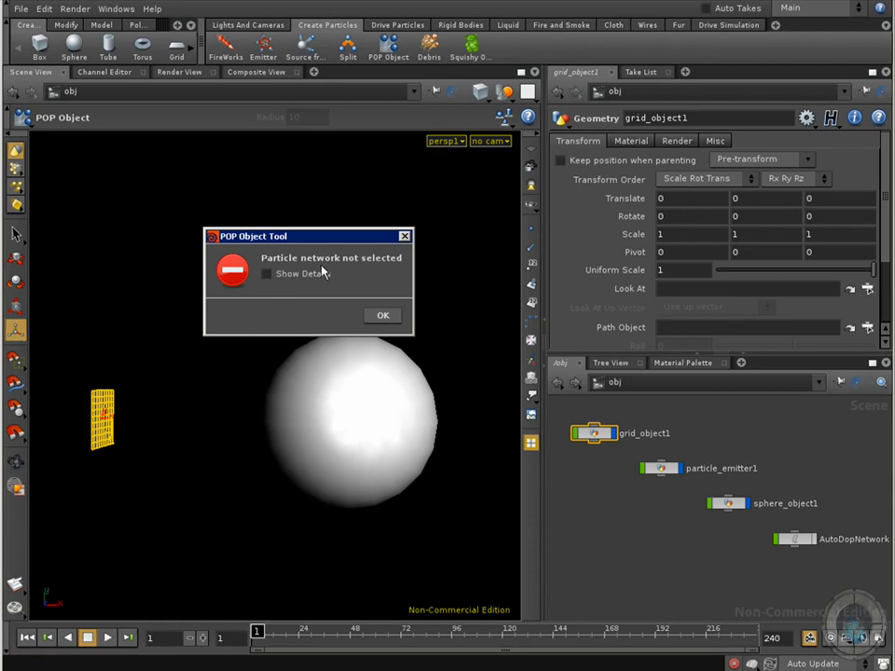
left_click(382, 313)
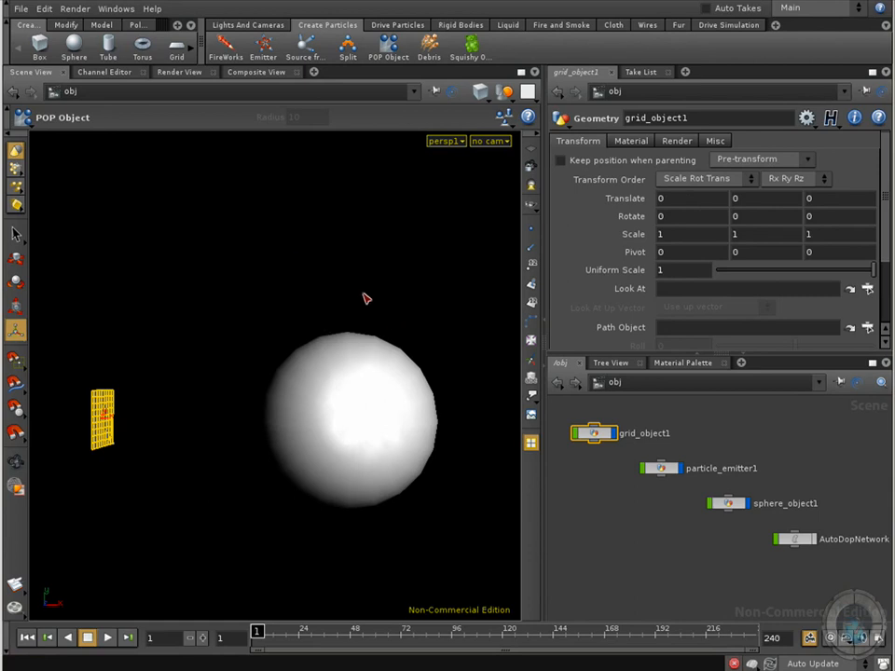
mouse_move(287, 216)
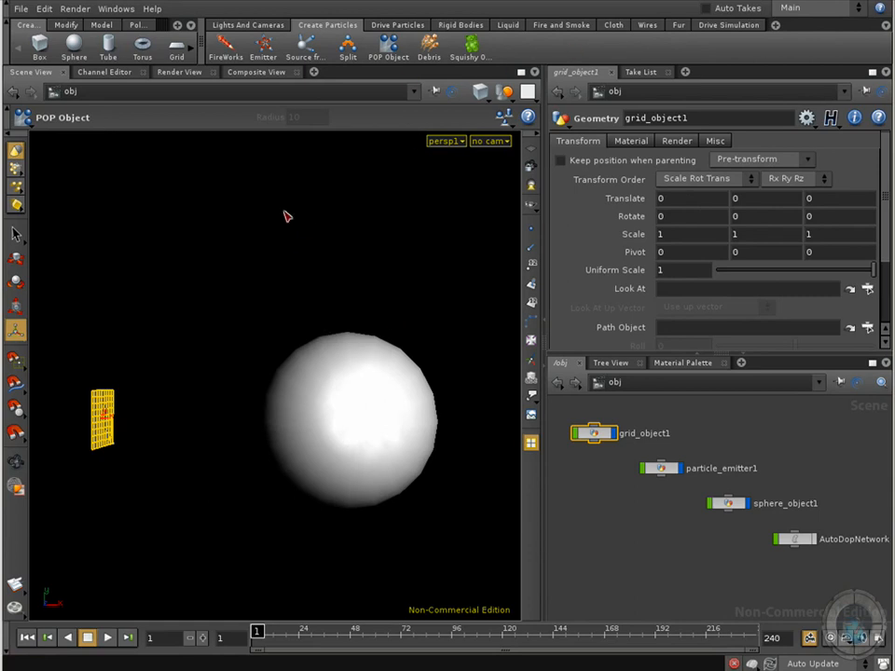
Step: Pick particle_emitter1 as the particle network for the POP Object
left_click(660, 468)
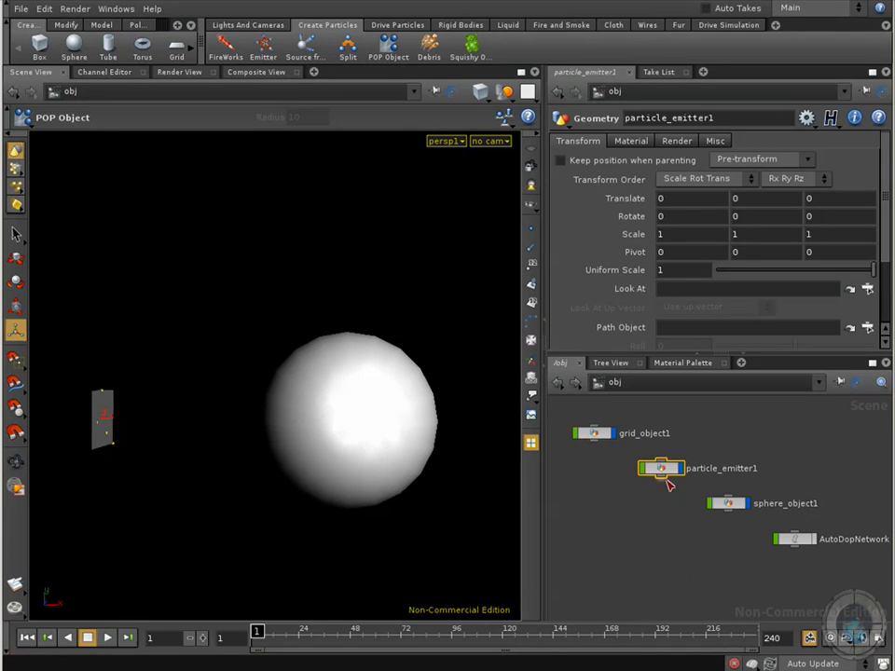
mouse_move(198, 363)
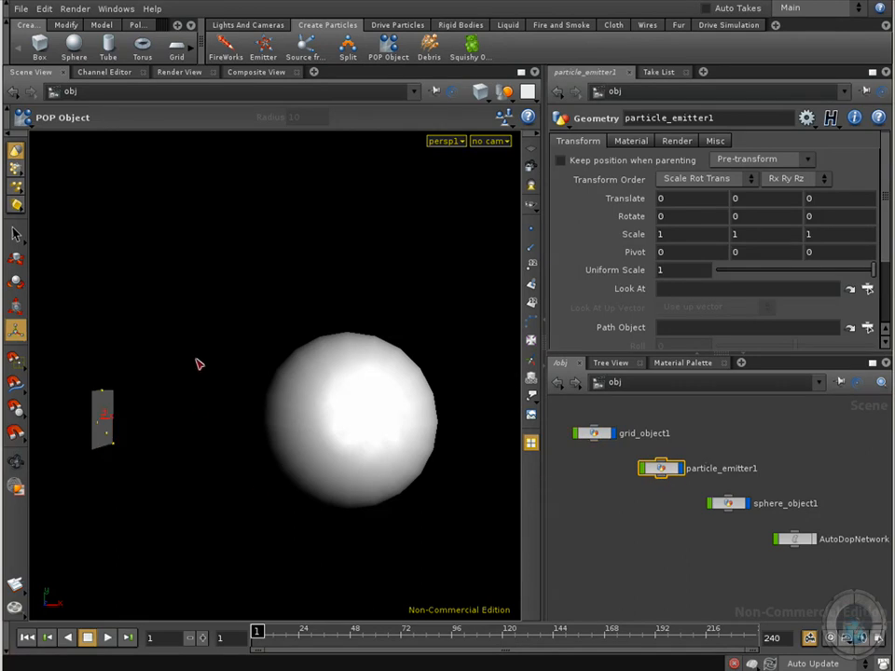
mouse_move(382, 82)
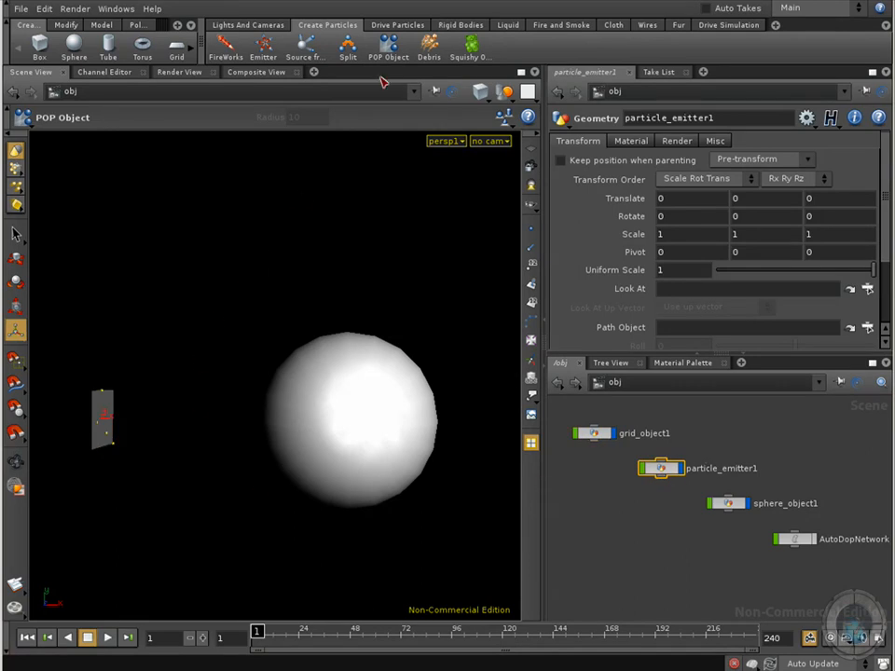
mouse_move(373, 84)
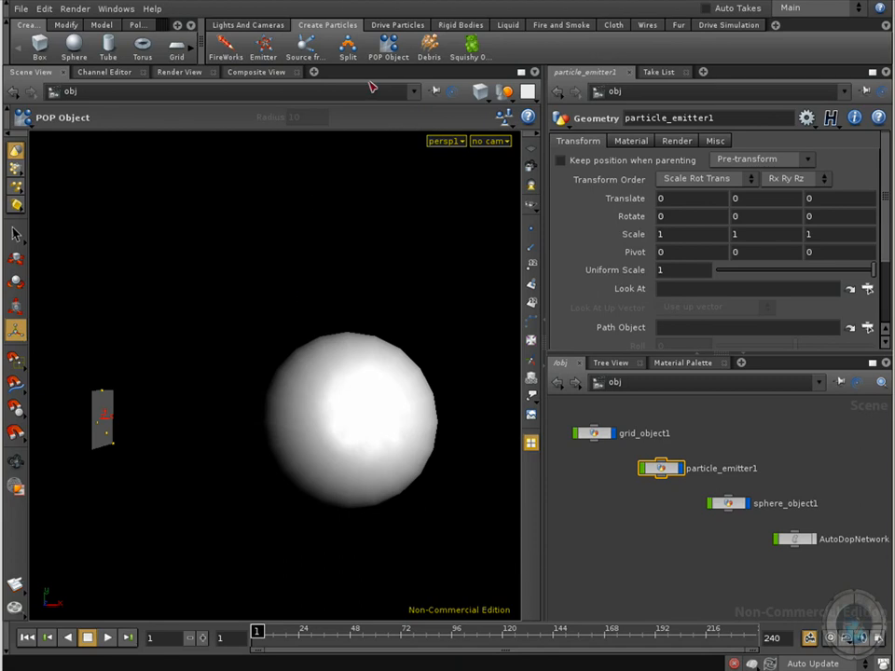
mouse_move(354, 86)
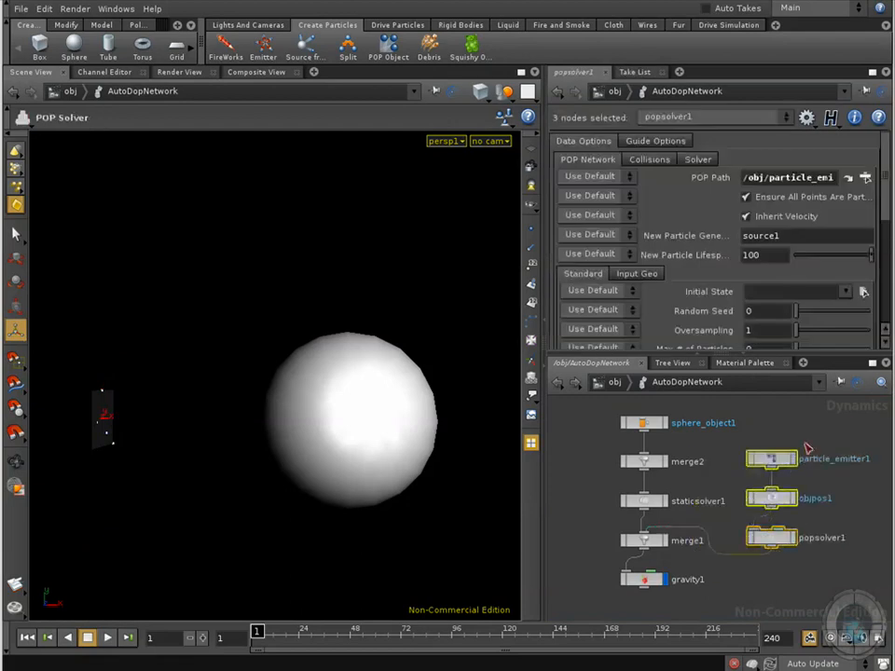
Step: Select sphere_object1 in the AutoDopNetwork to show its Static Object parameters
left_click(769, 459)
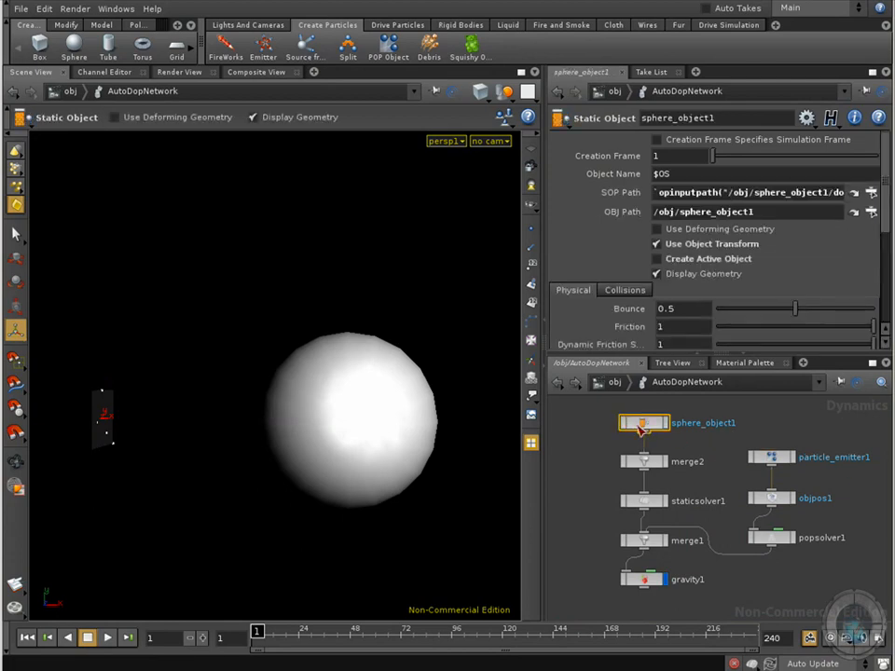
mouse_move(691, 466)
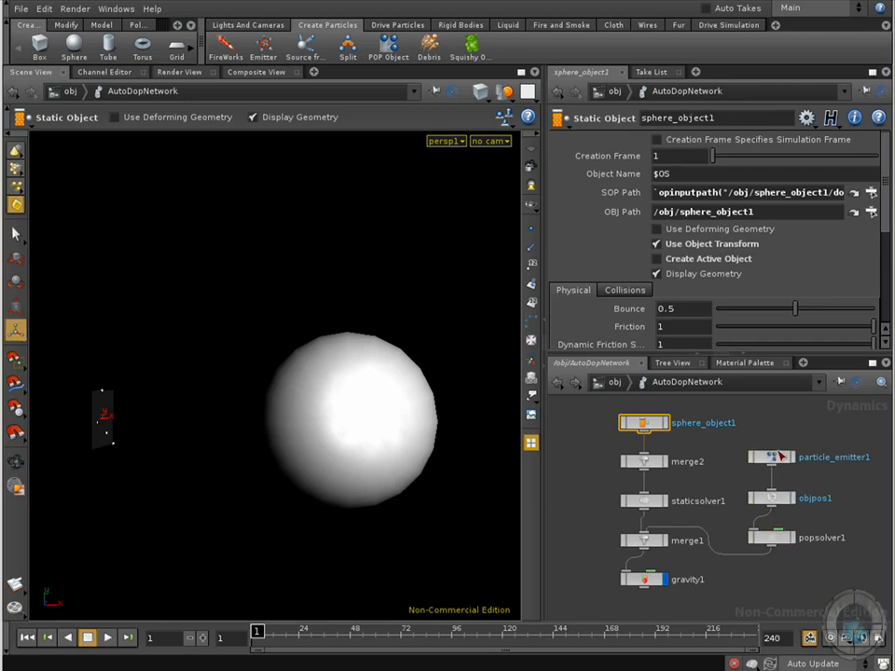
left_click(772, 499)
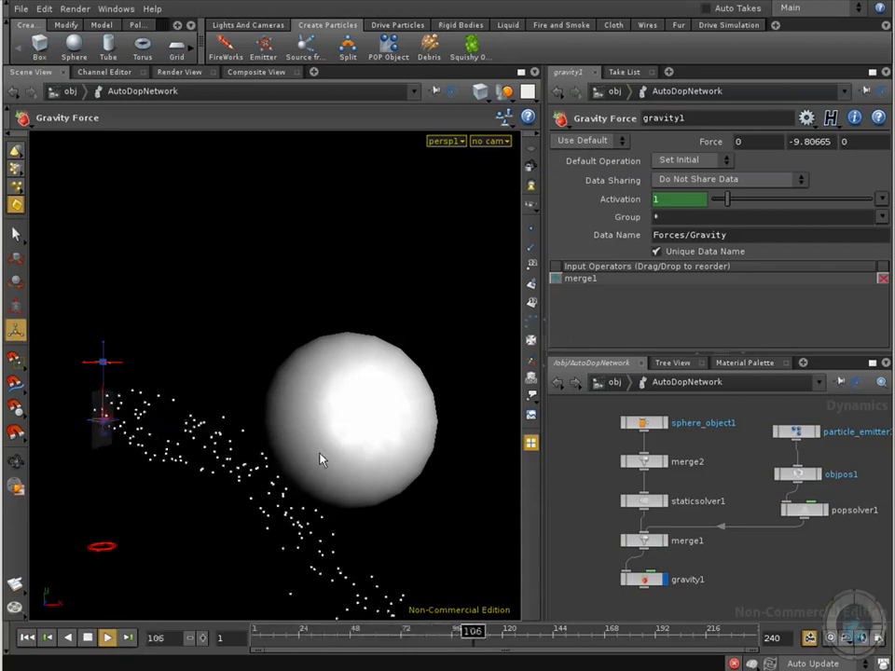
Step: Move the view closer to the sphere and rewind the simulation to frame 1
left_click_drag(470, 630, 295, 630)
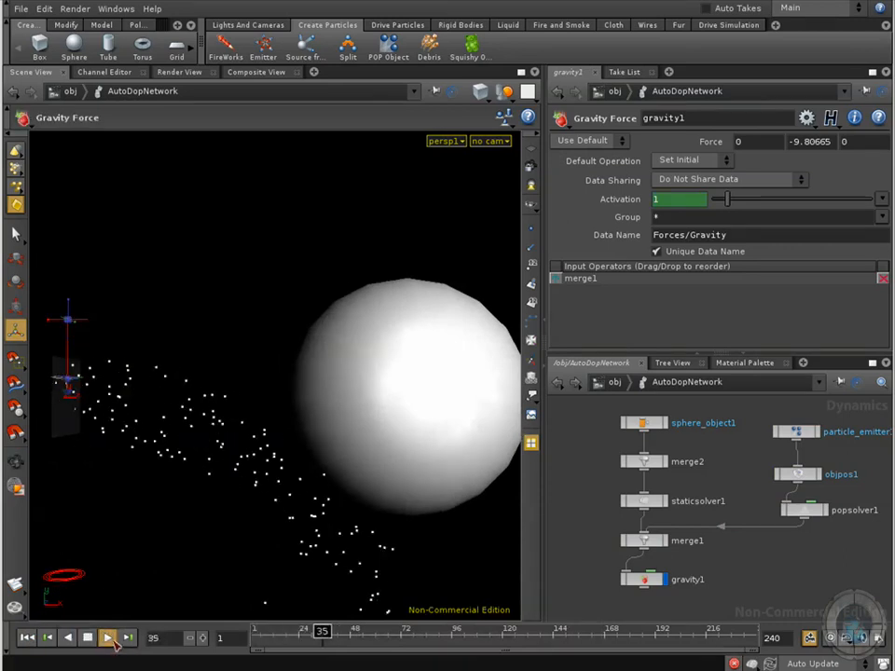
left_click(86, 637)
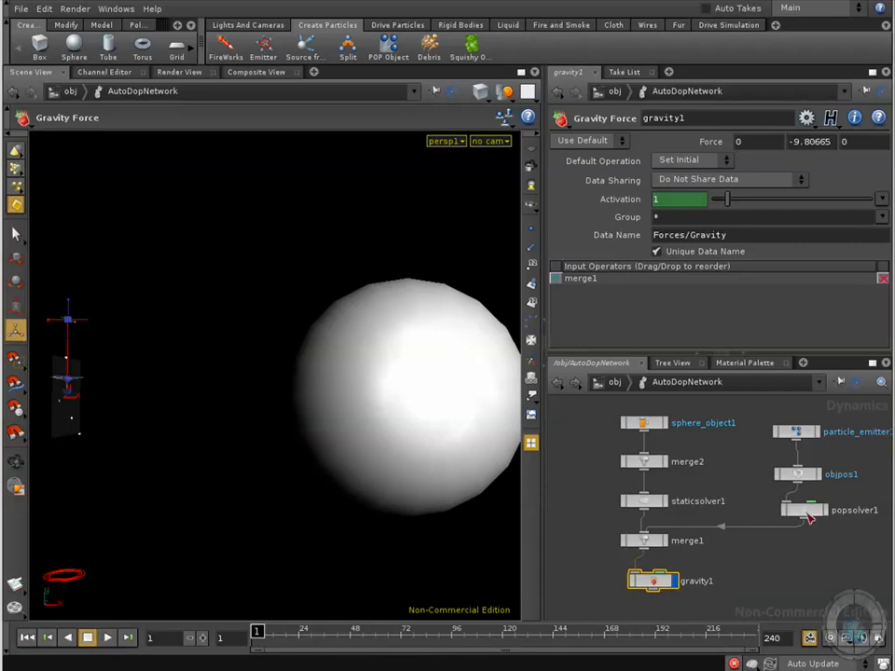
mouse_move(779, 447)
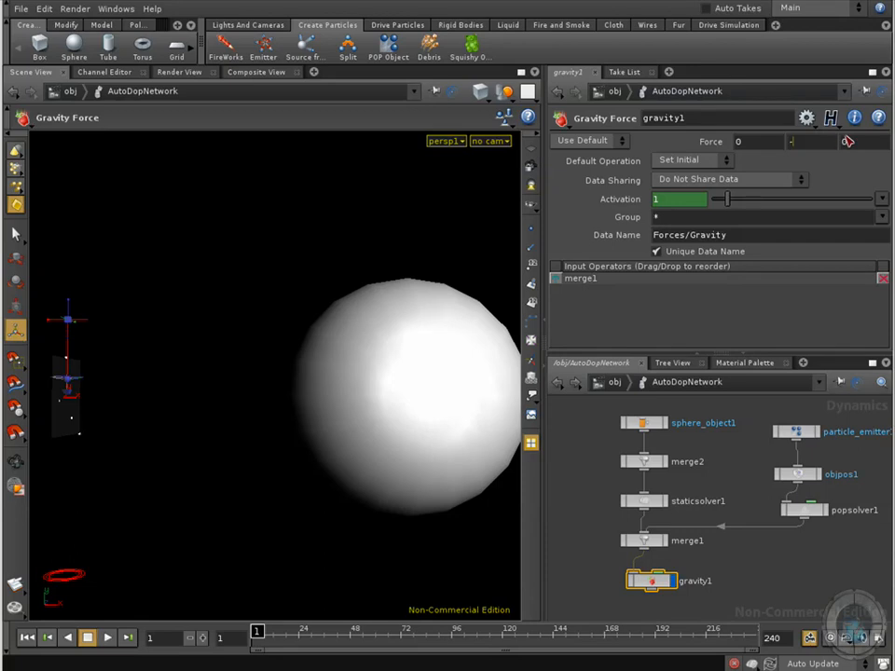
Step: Set gravity1 Force Y to -3 and play the simulation
type("-3")
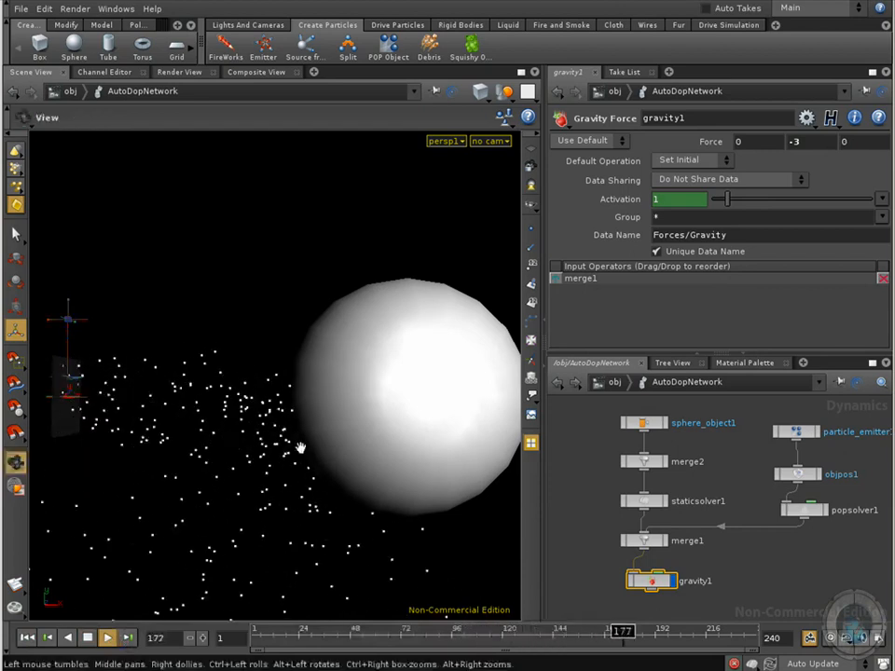
left_click(107, 638)
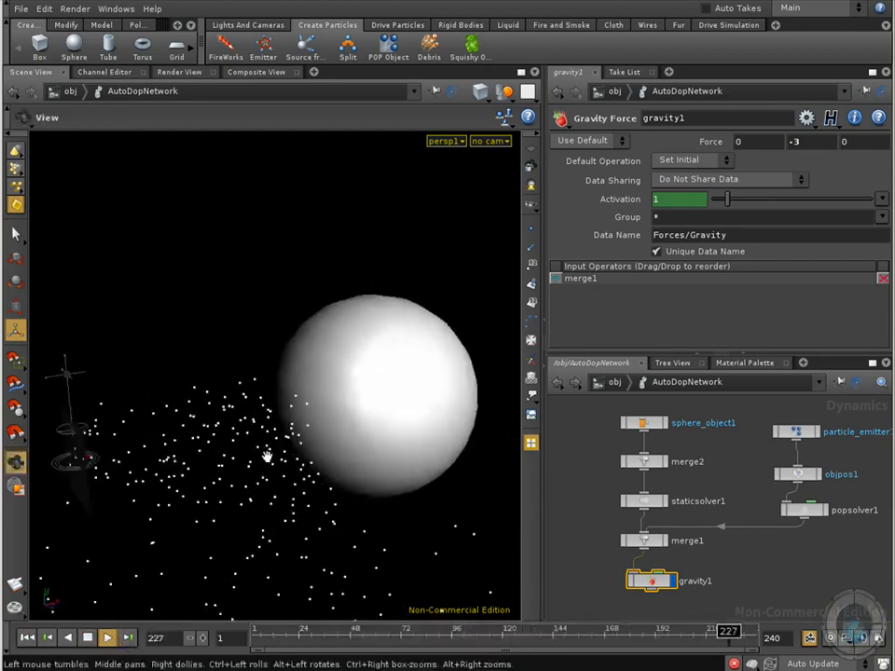
left_click(347, 630)
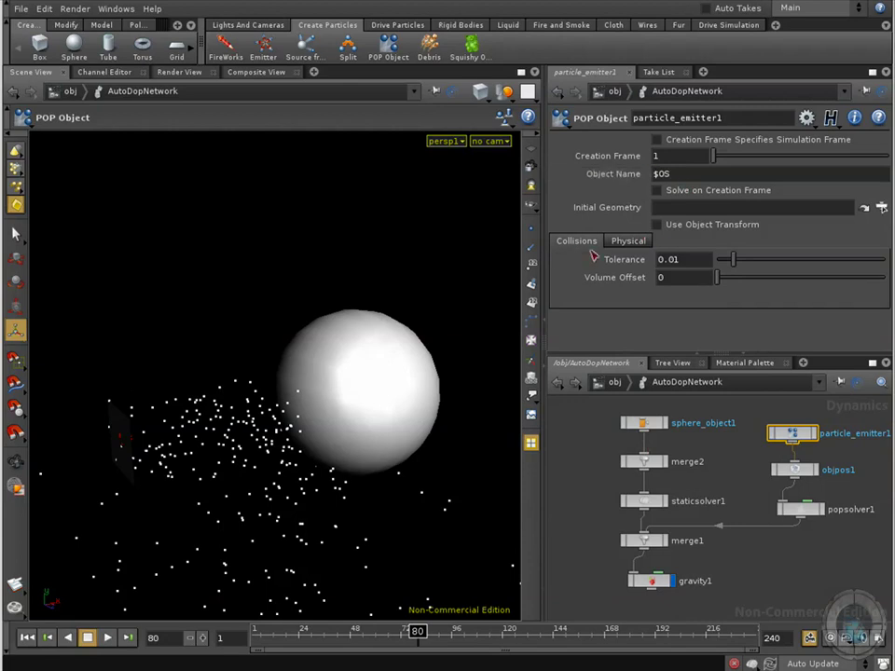
mouse_move(363, 392)
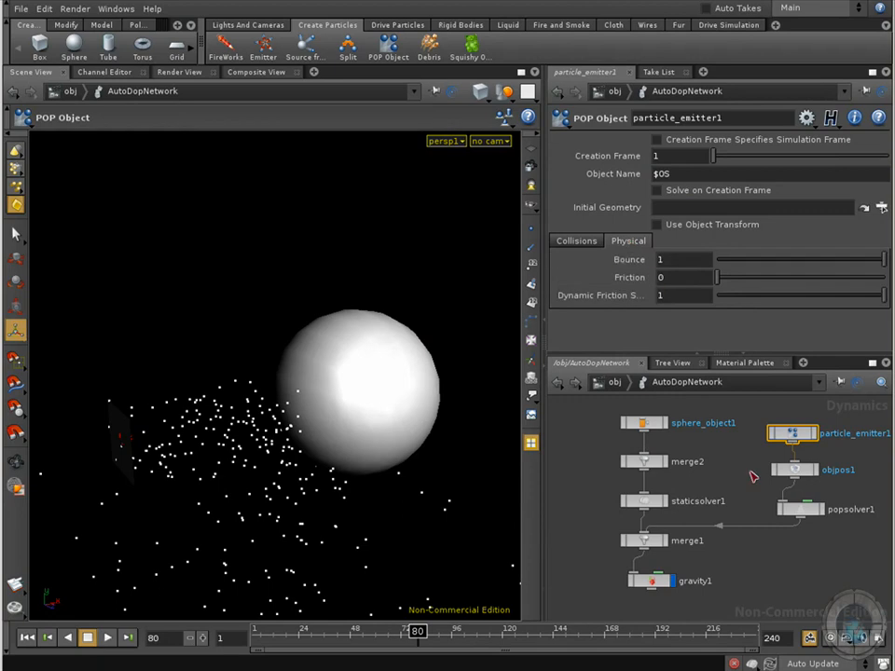
mouse_move(706, 269)
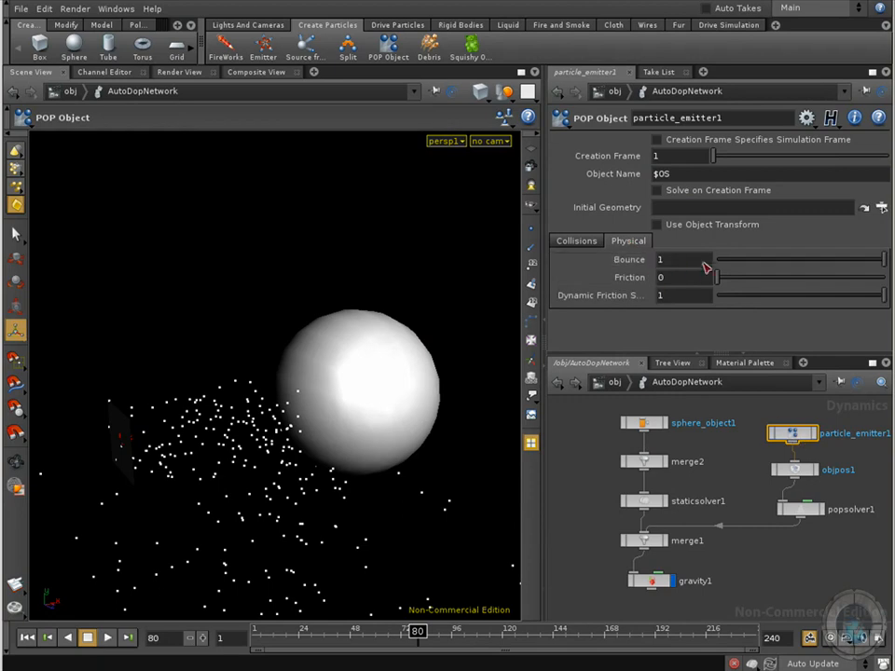
mouse_move(736, 310)
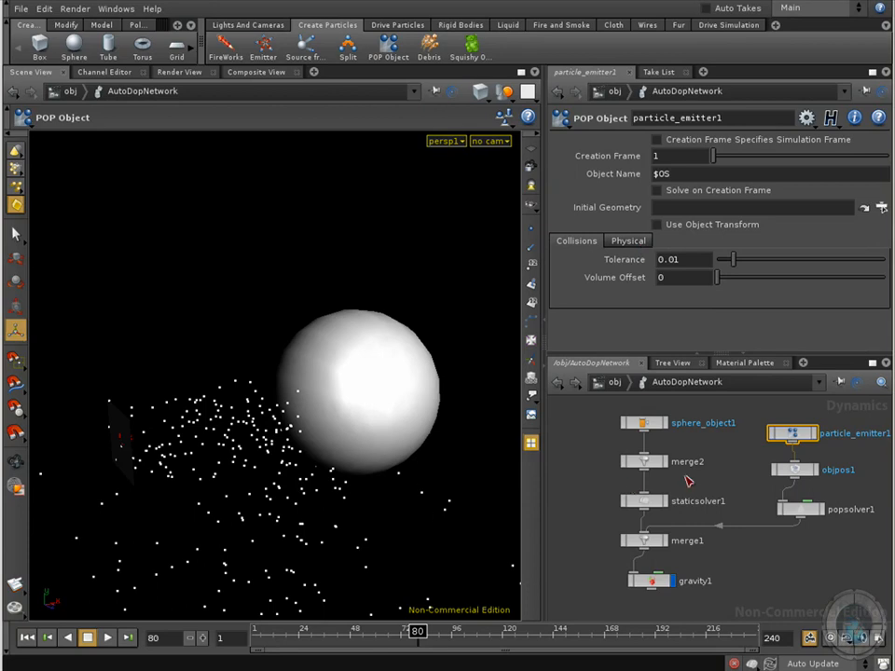
mouse_move(782, 457)
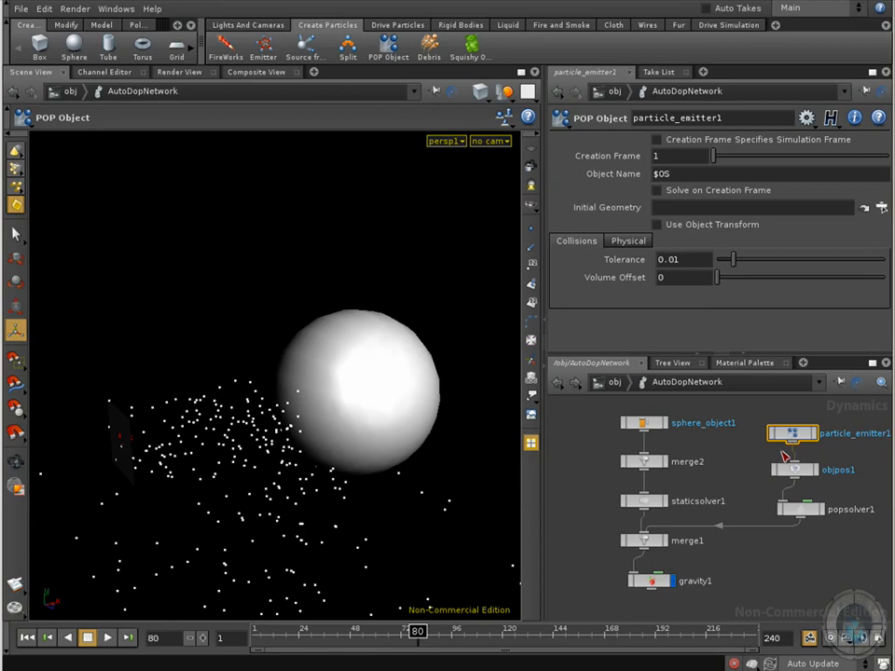